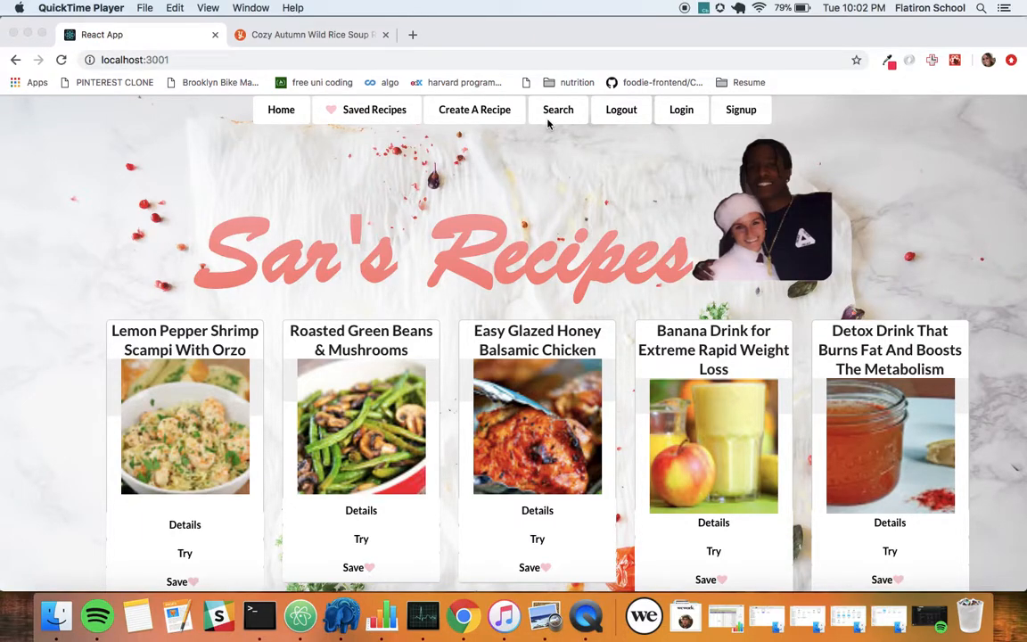
mouse_move(633, 108)
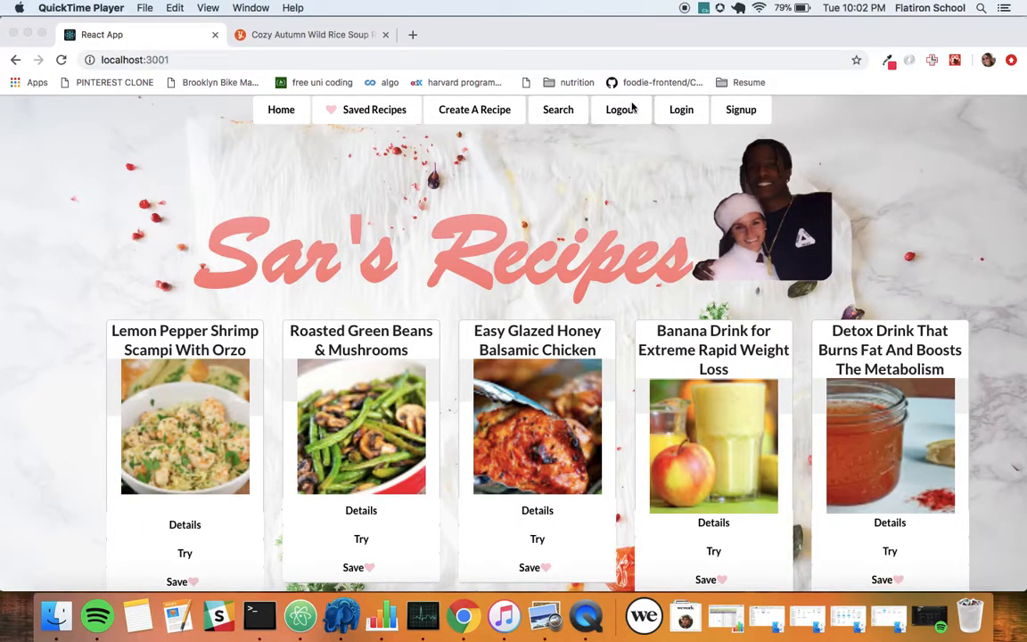
mouse_move(620, 134)
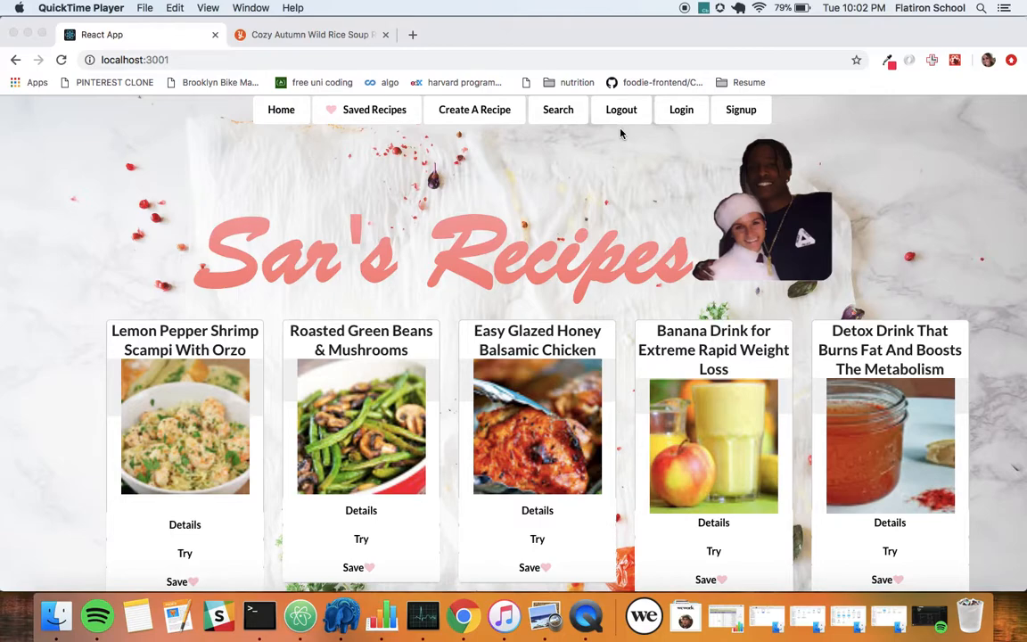
mouse_move(549, 314)
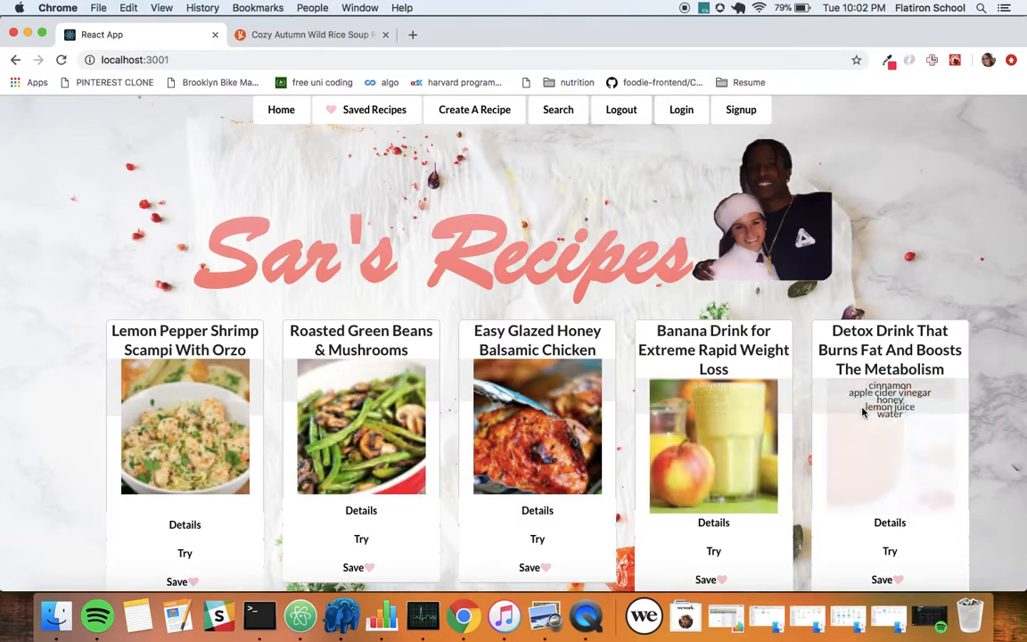
Step: Show the Saved Recipes collection listing Easy No-Bake Peanut Butter Balls
left_click(375, 109)
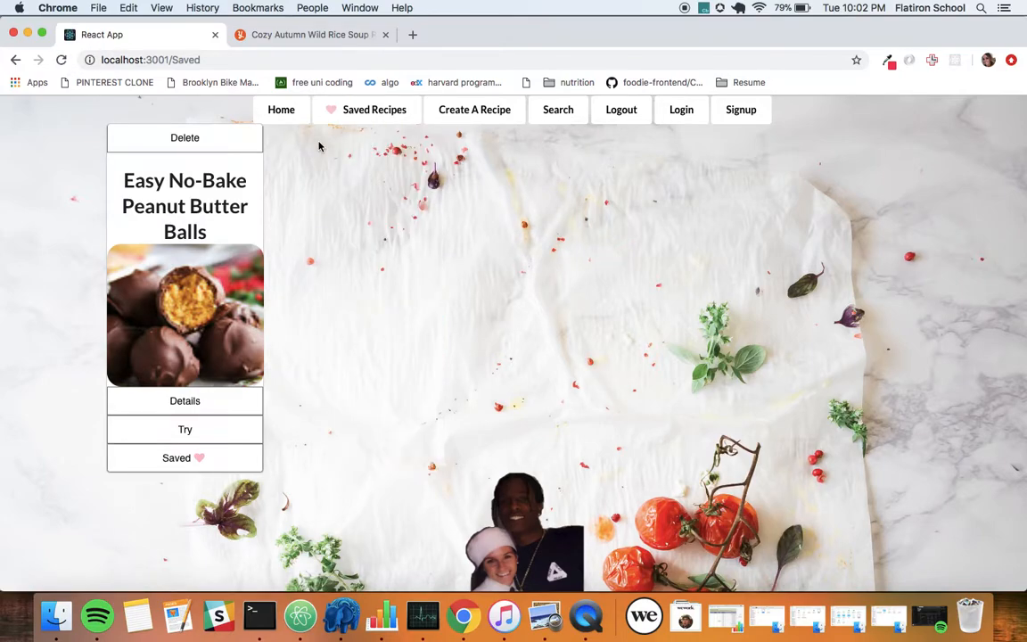
mouse_move(474, 111)
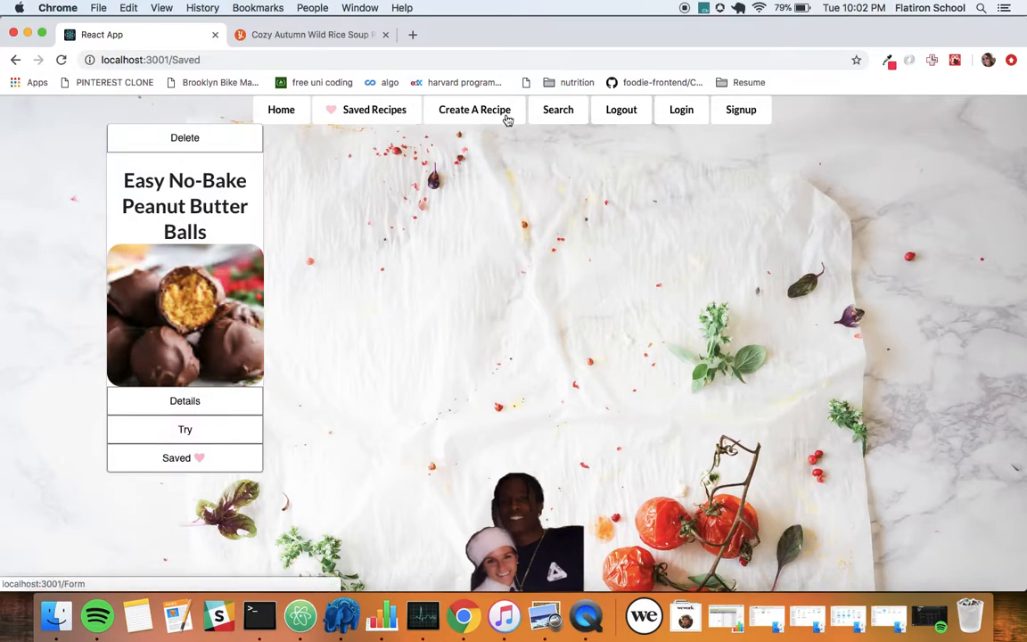
Step: Search the recipes for 'soup' to list results like Miso Soup and Cozy Autumn Wild Rice Soup
left_click(558, 111)
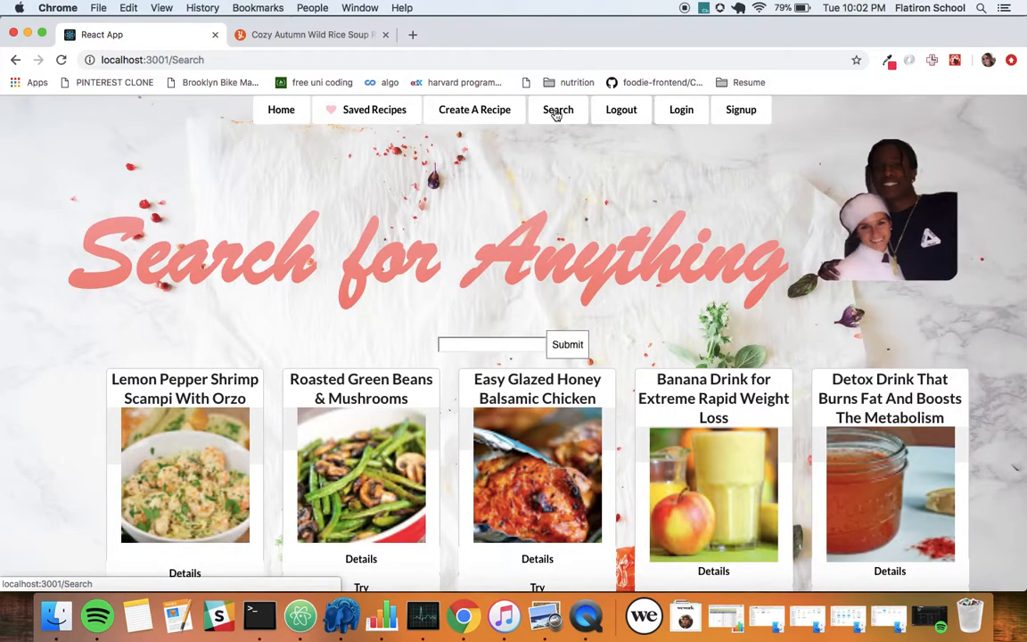
left_click(490, 344)
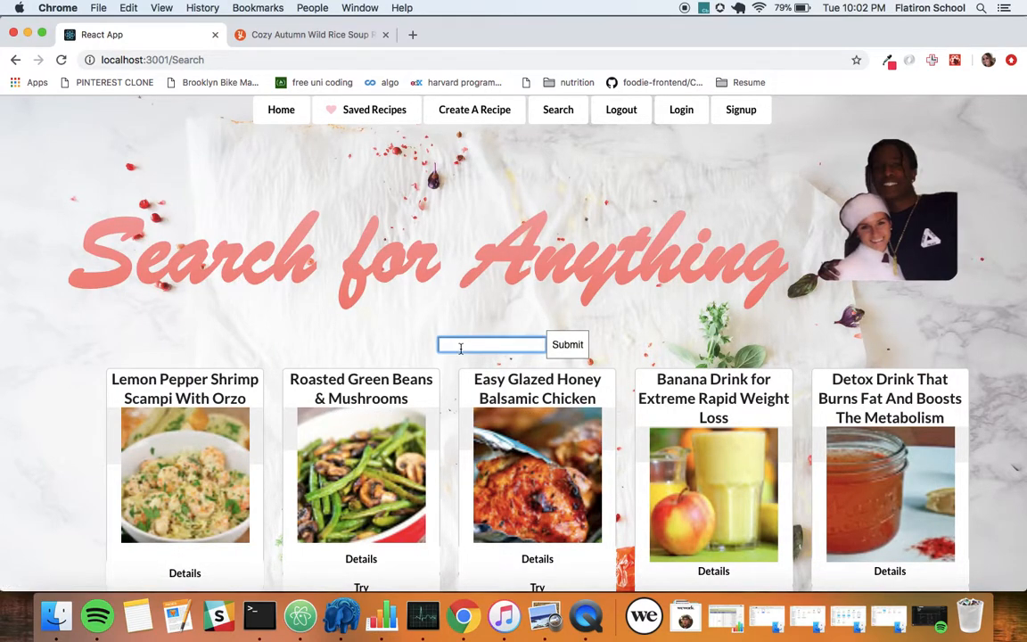
type("soup")
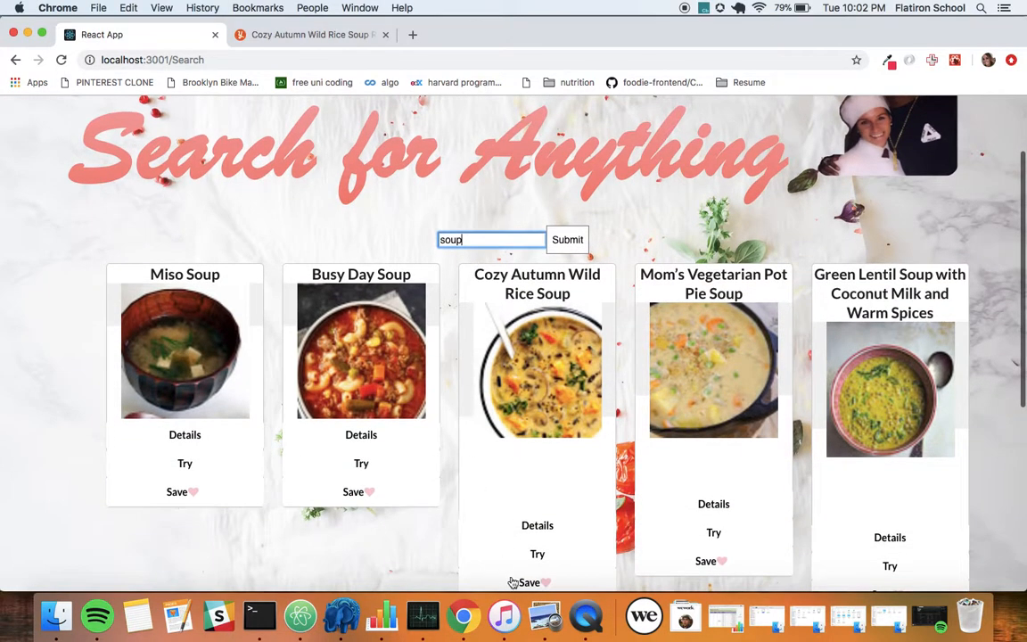
Step: Try Cozy Autumn Wild Rice Soup, dragging two ingredients into the bowl so it becomes soup
left_click(539, 553)
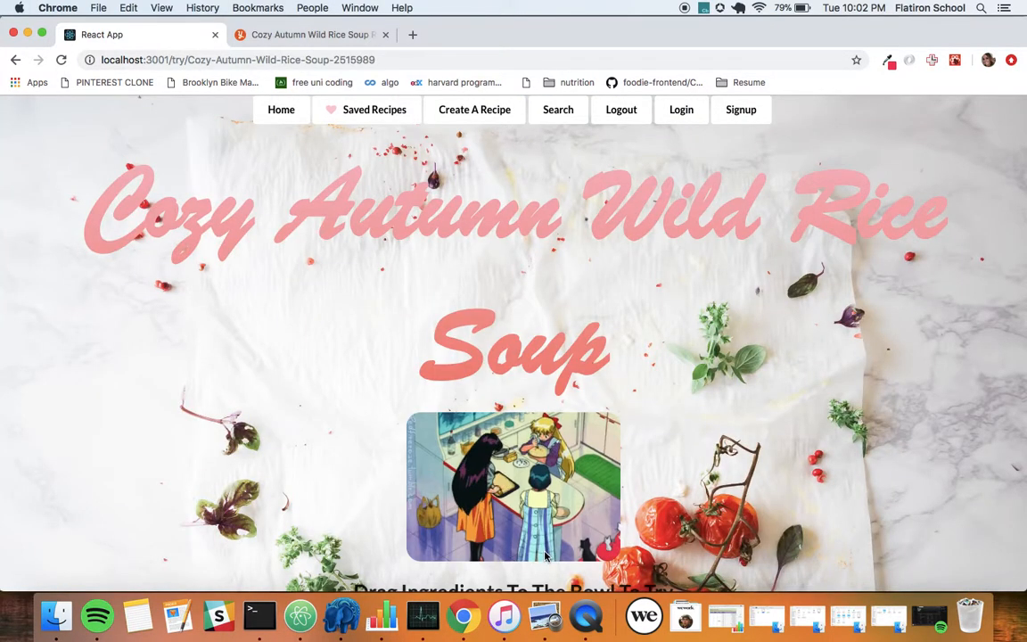
scroll("down", 3)
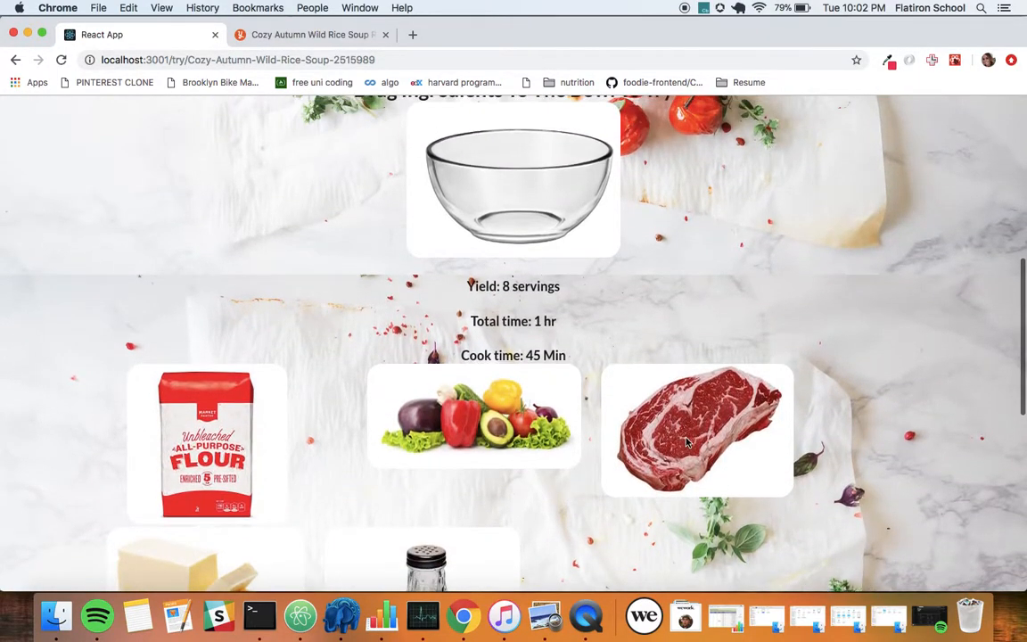
left_click_drag(696, 428, 513, 188)
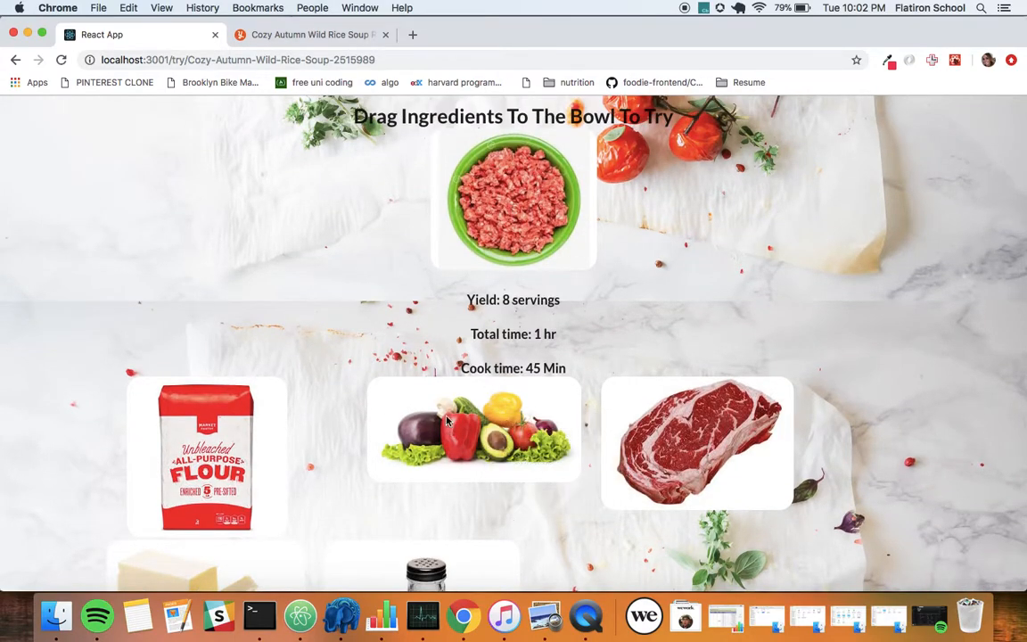
left_click_drag(207, 463, 514, 205)
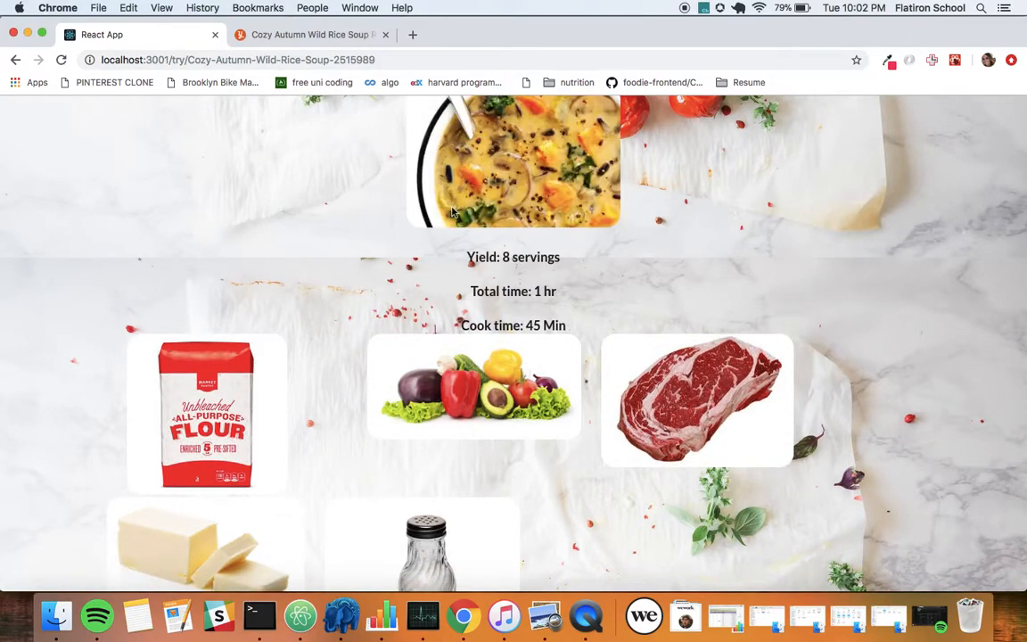
Step: Scroll through the recipe page to review its ingredient list and return to the top
scroll("up", 3)
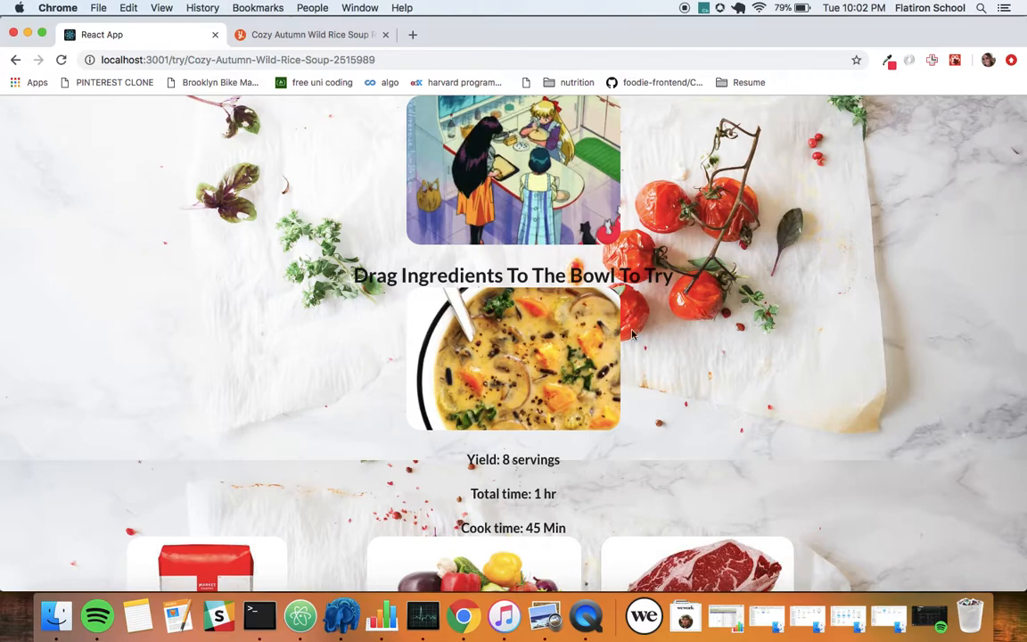
scroll("down", 3)
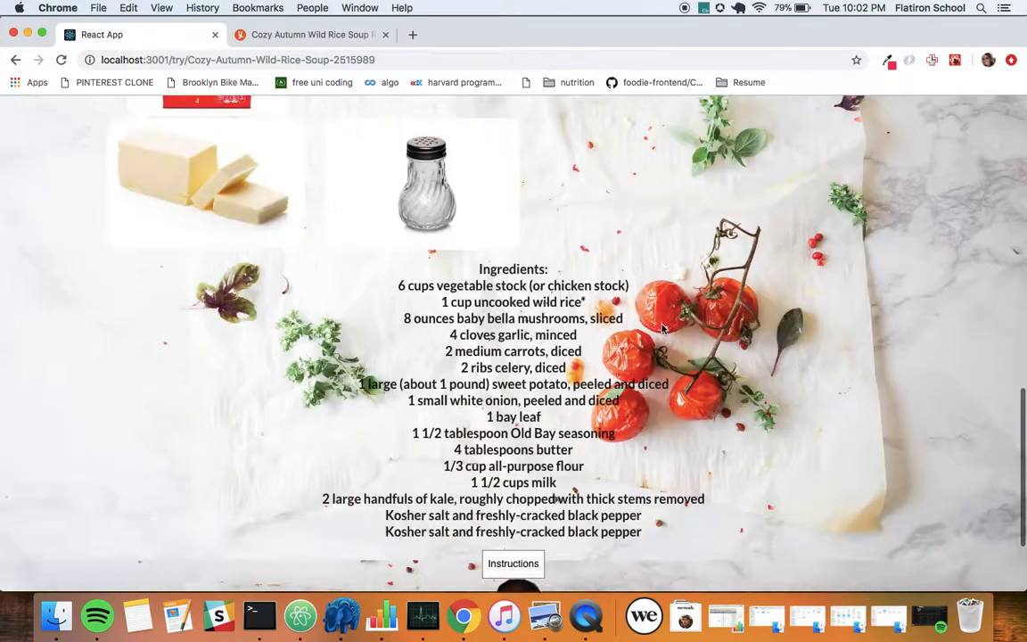
scroll("down", 3)
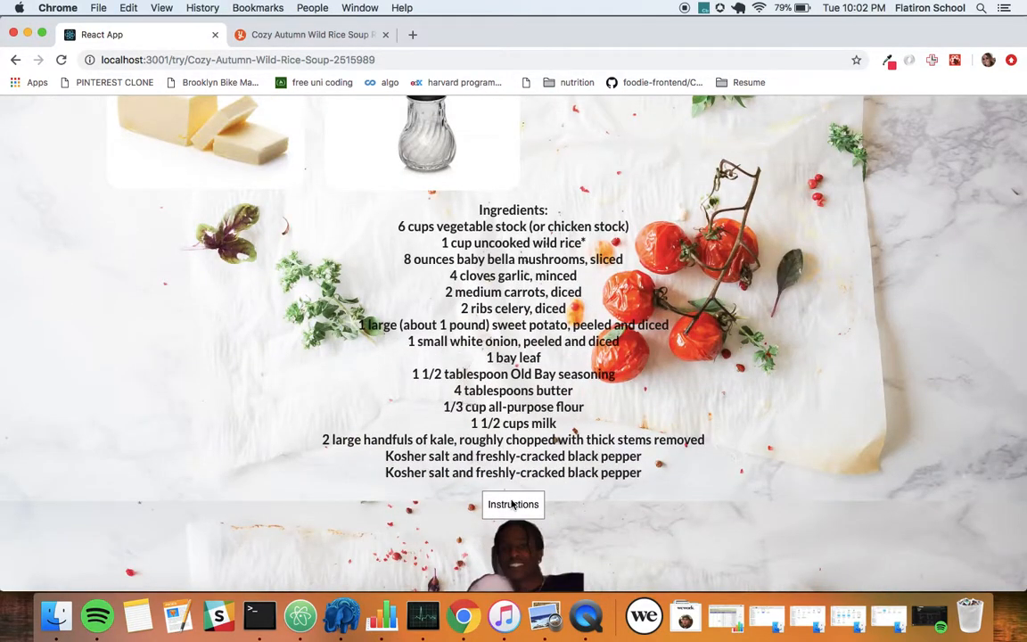
scroll("up", 3)
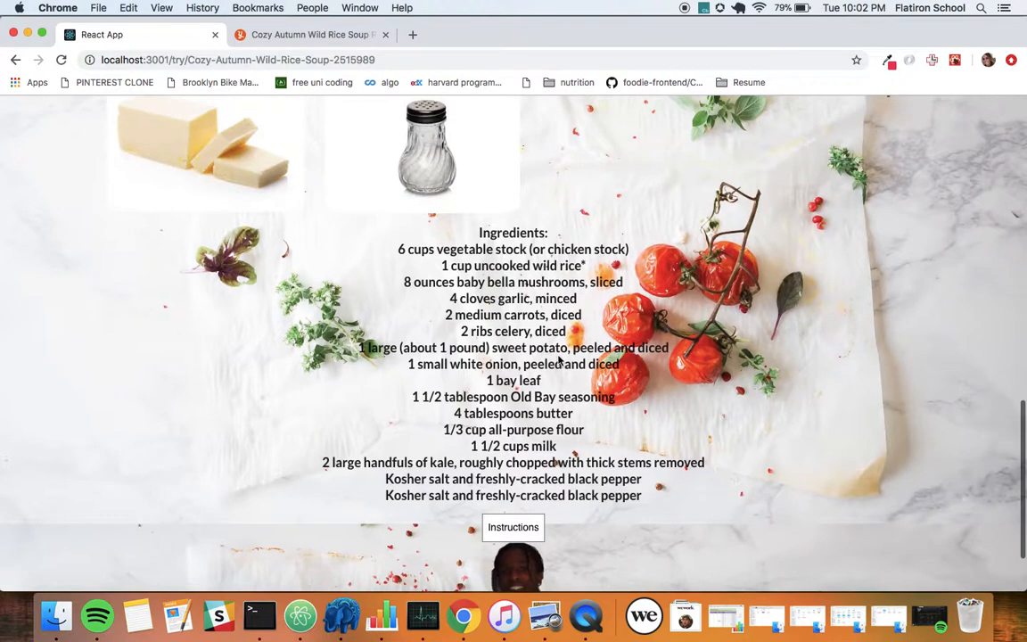
scroll("up", 3)
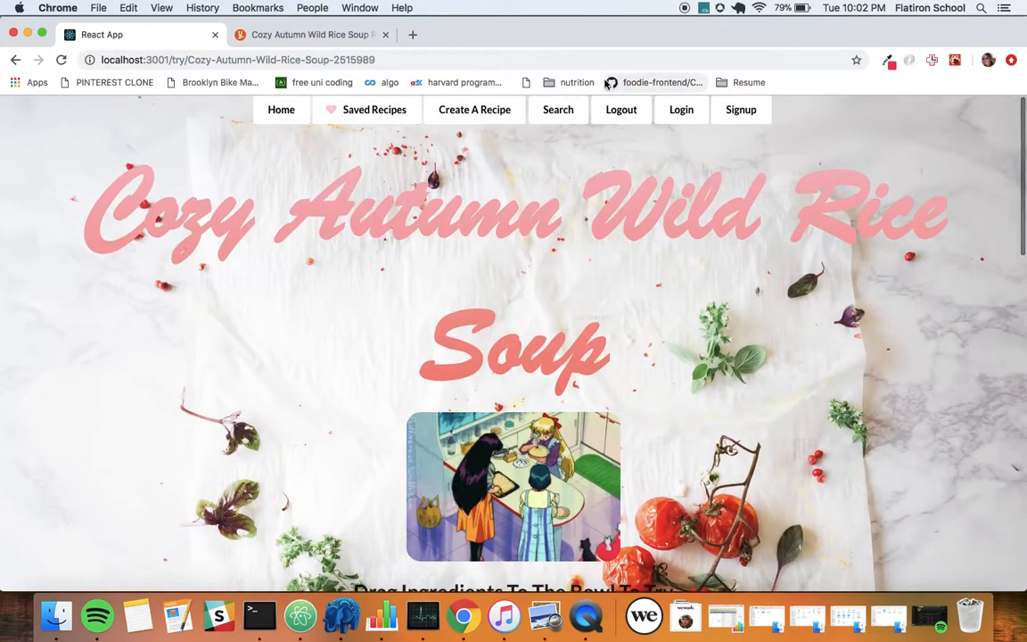
Step: Search for 'vegan mexican' to list Vegan Mexican Menudo and Healthy Mexican Burritos
left_click(558, 110)
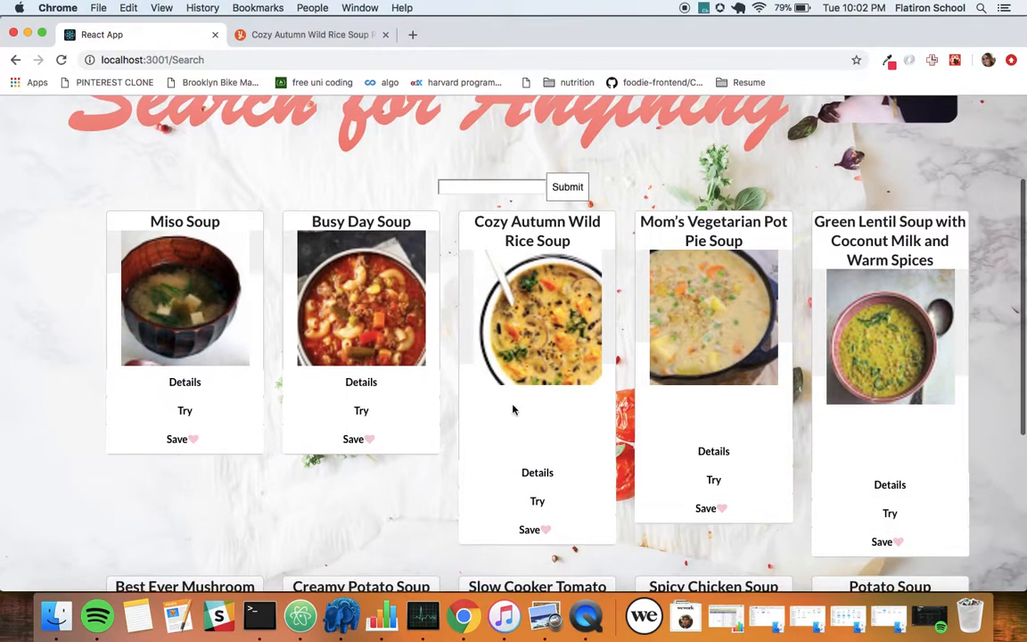
mouse_move(527, 214)
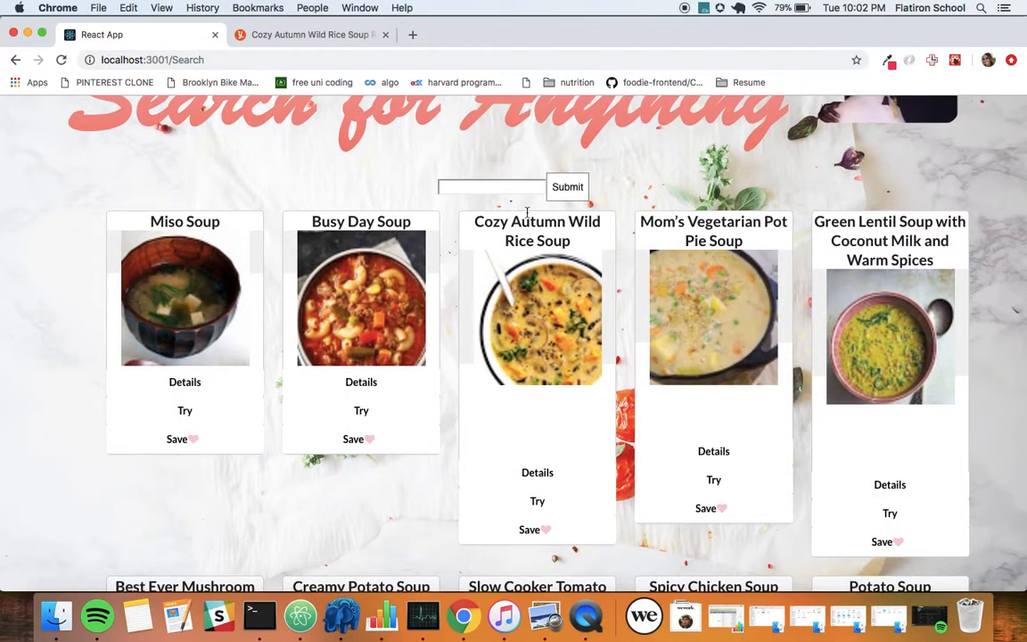
type("vegan")
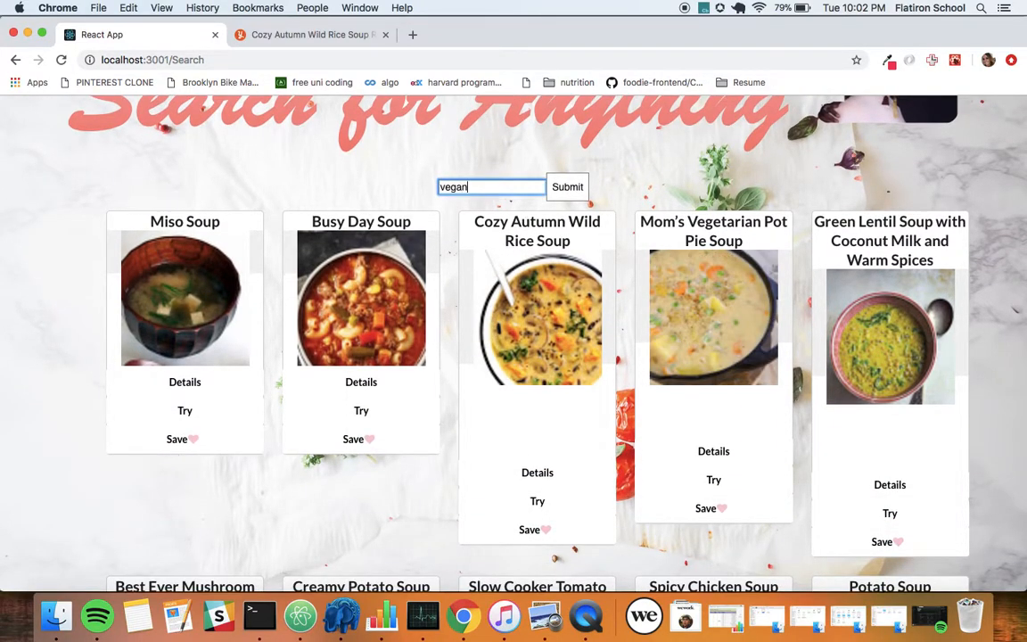
type("mexican")
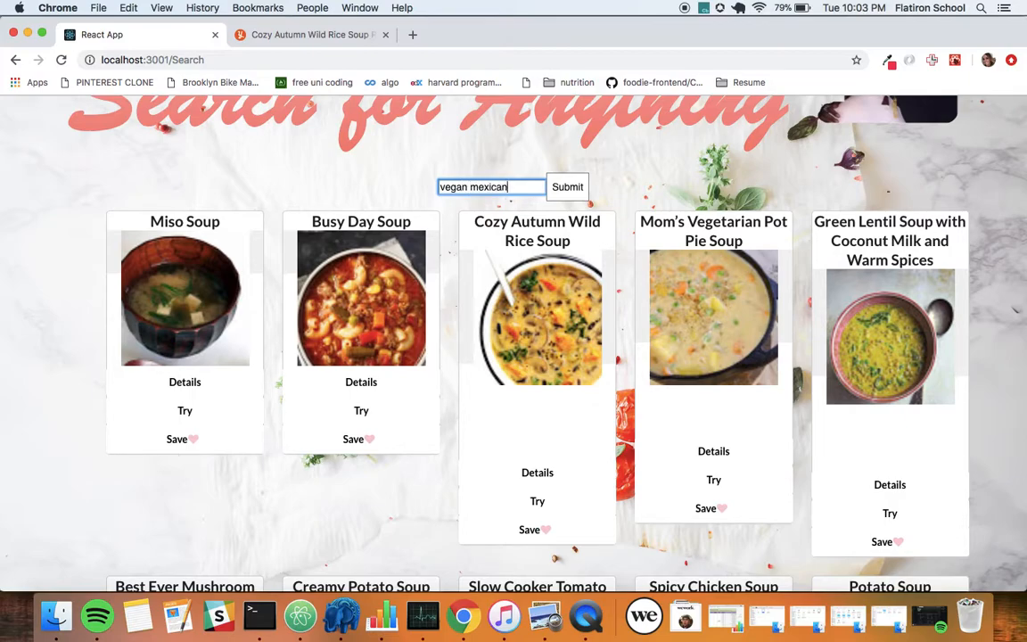
left_click(568, 187)
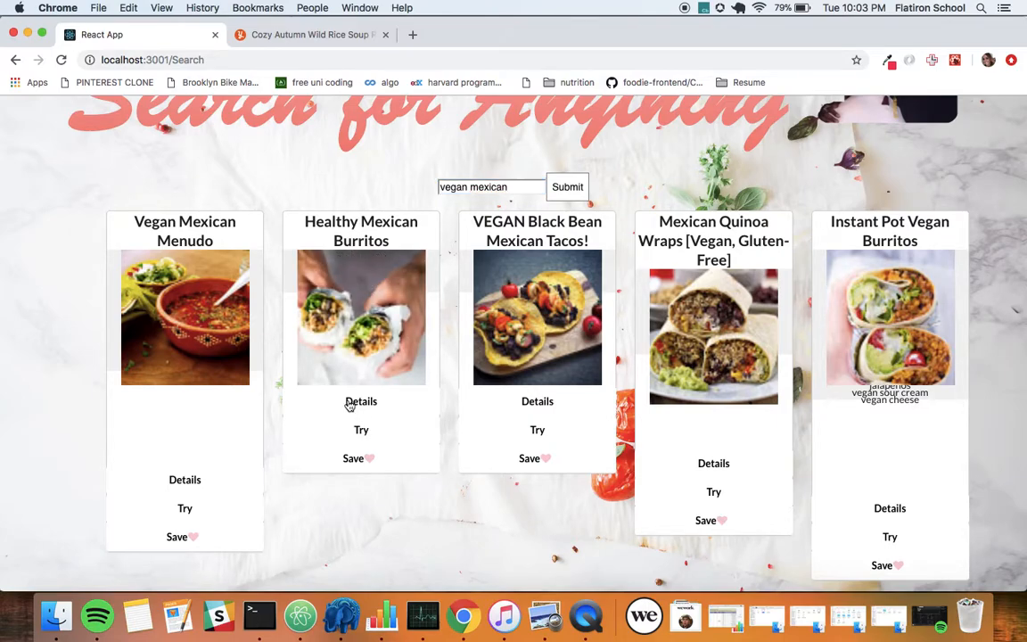
Step: View Healthy Mexican Burritos details and its try page with ingredients
left_click(360, 402)
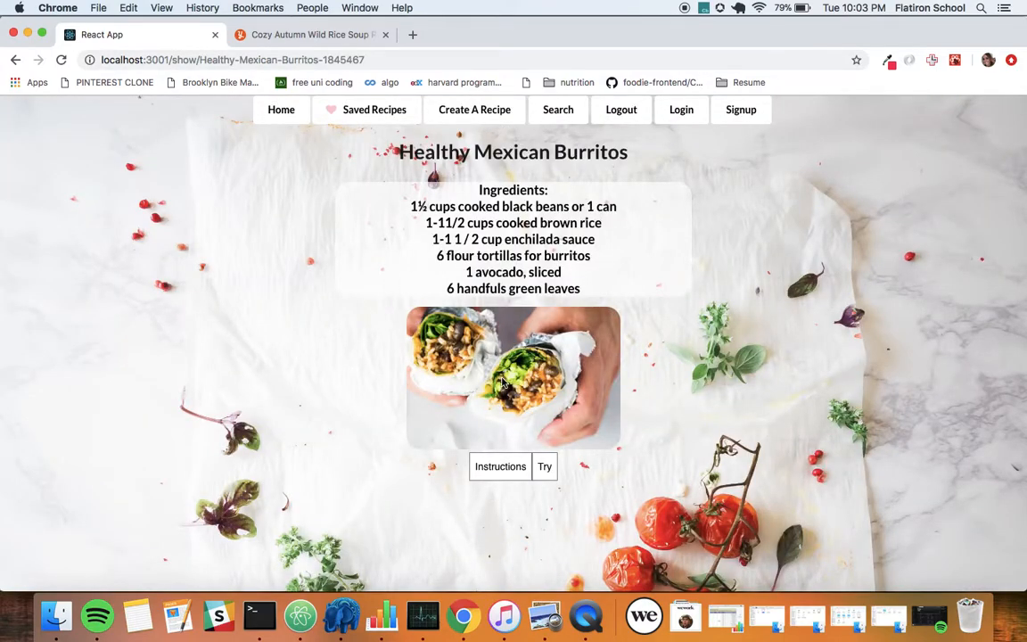
left_click(543, 467)
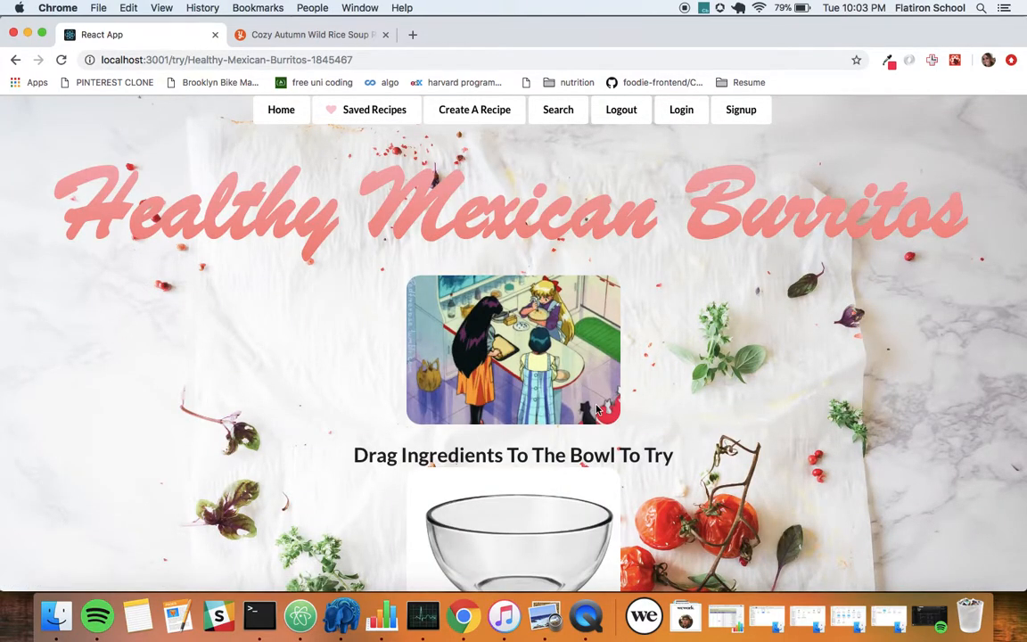
scroll("down", 3)
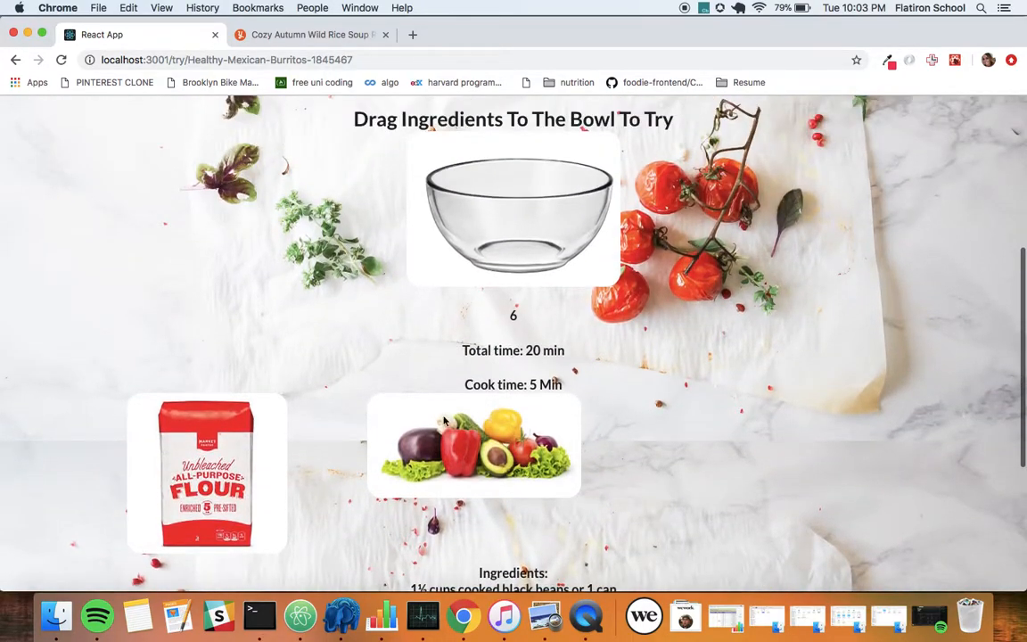
scroll("up", 3)
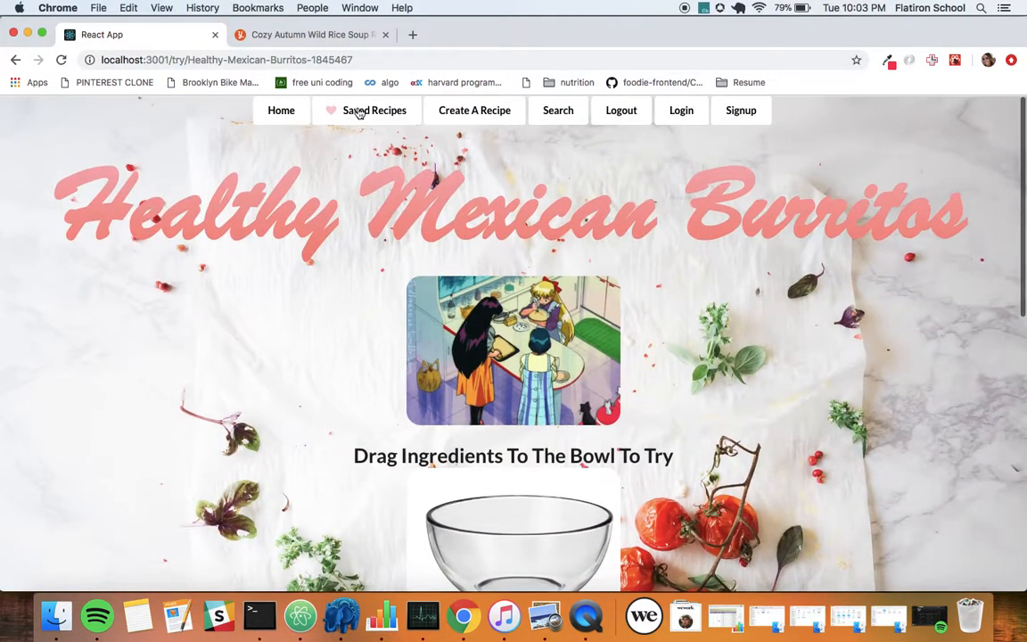
Step: Visit Saved Recipes and the Create A Recipe form, then log out to the 'See You Later' page
left_click(375, 111)
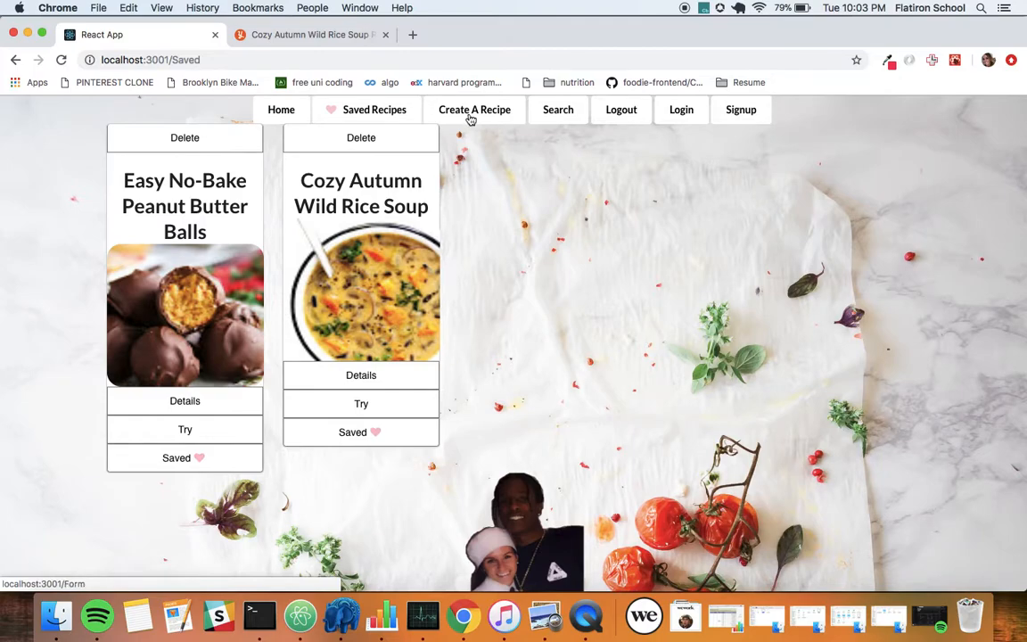
left_click(474, 110)
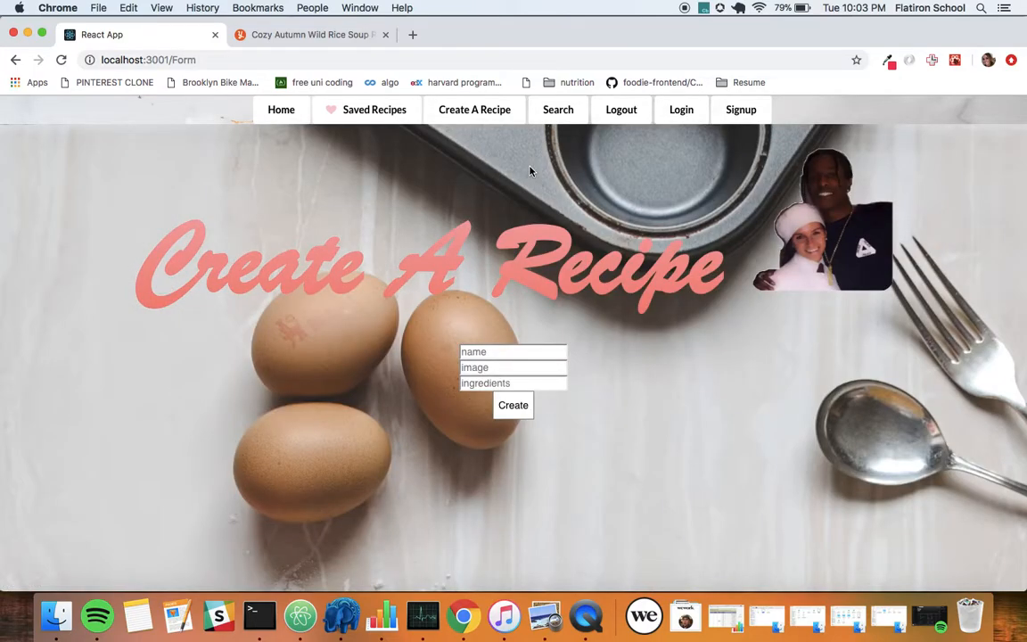
mouse_move(621, 114)
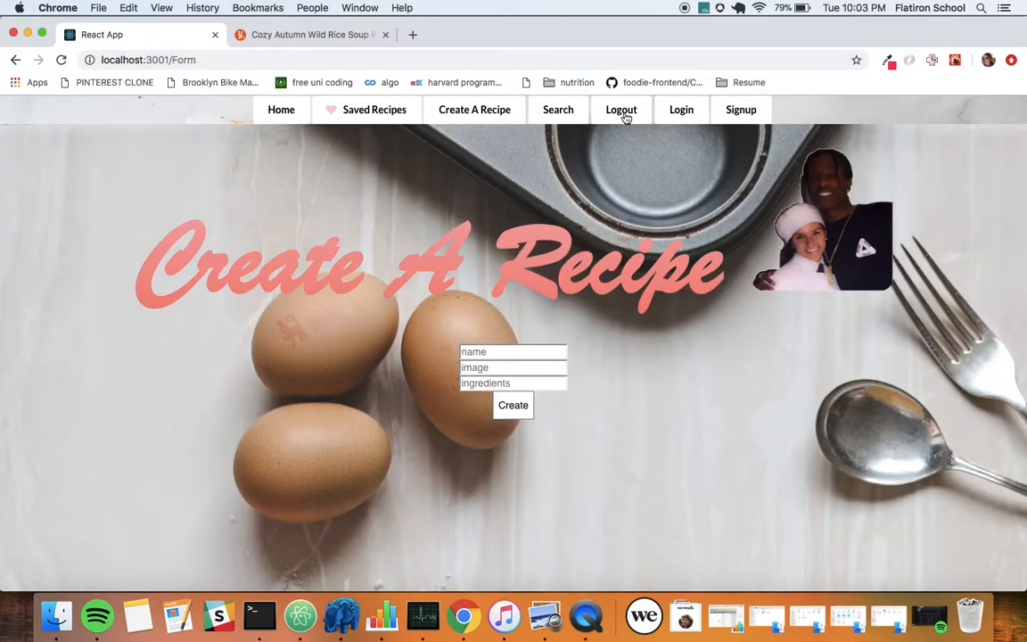
left_click(620, 109)
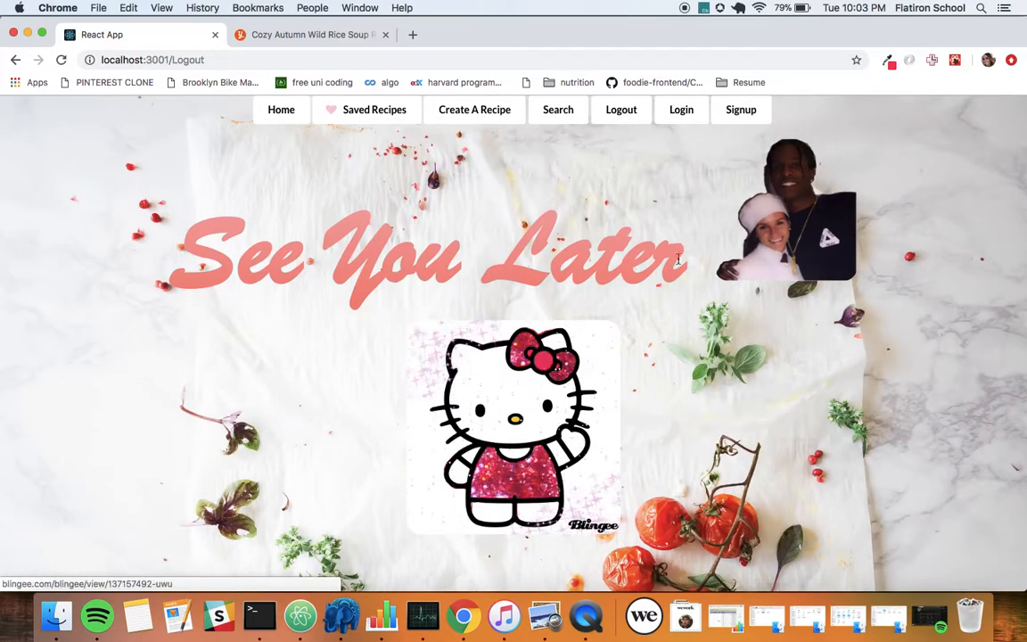